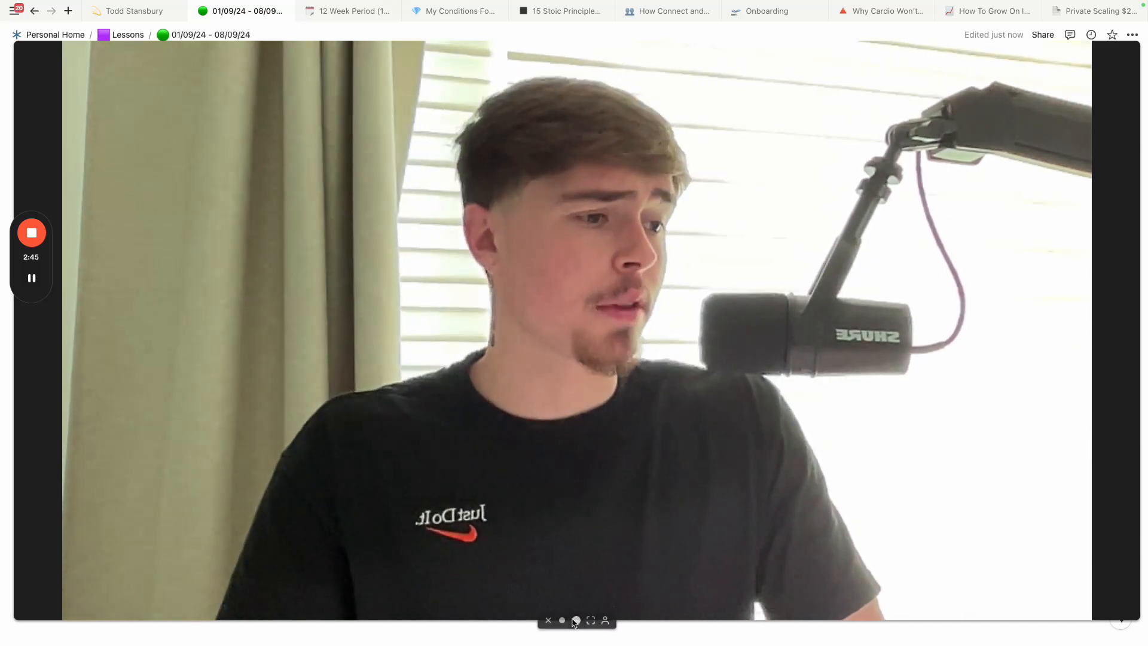
# Step: Place the cursor in the page body below the existing lessons and Action Steps list
pyautogui.click(589, 620)
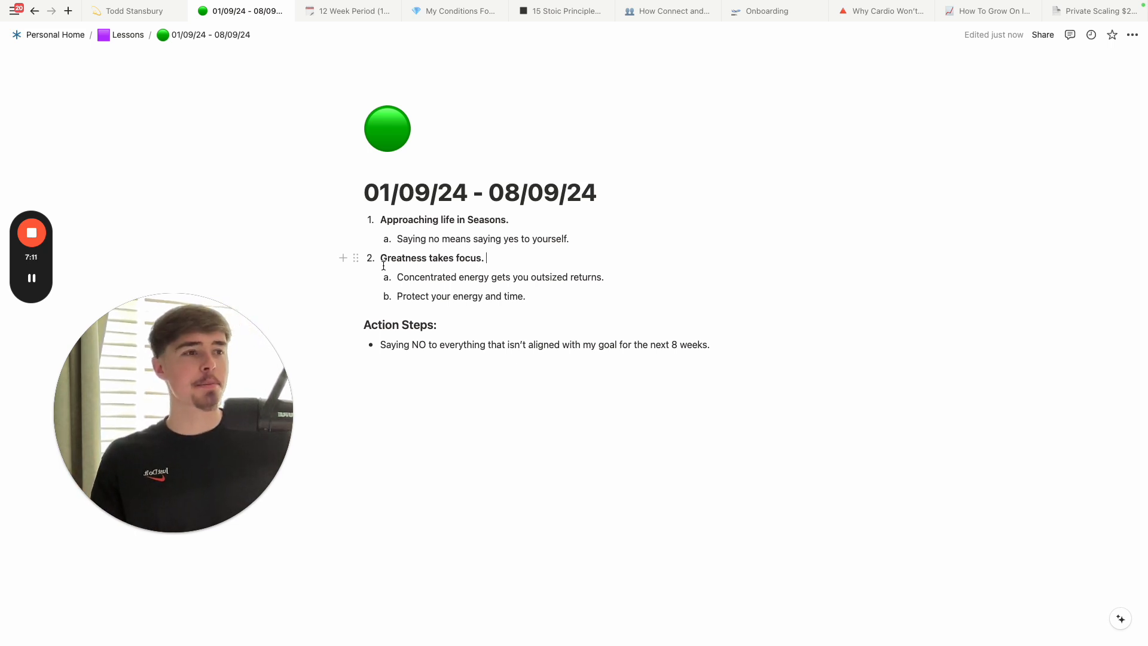
pyautogui.moveTo(795, 301)
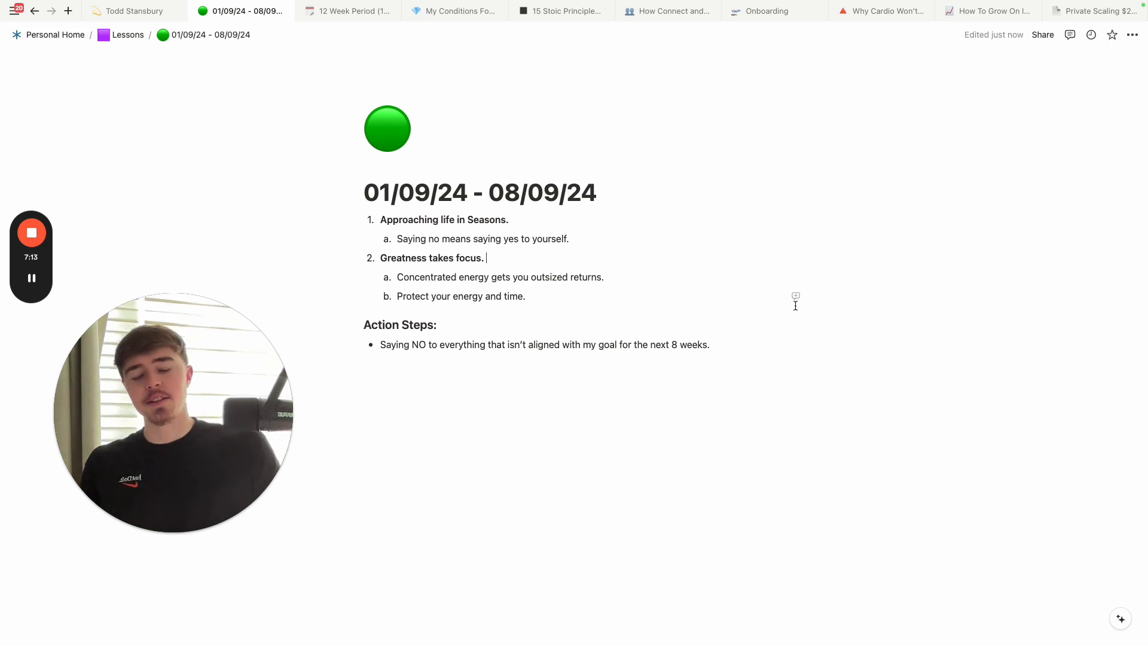